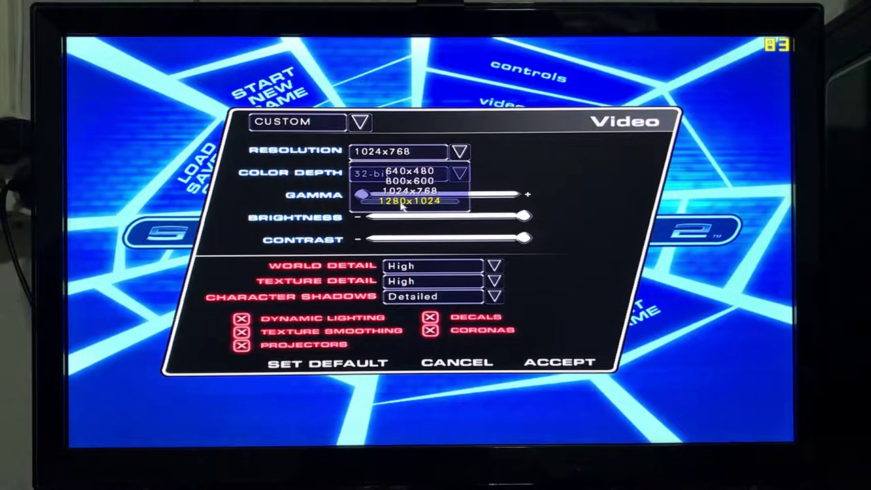
mouse_move(547, 194)
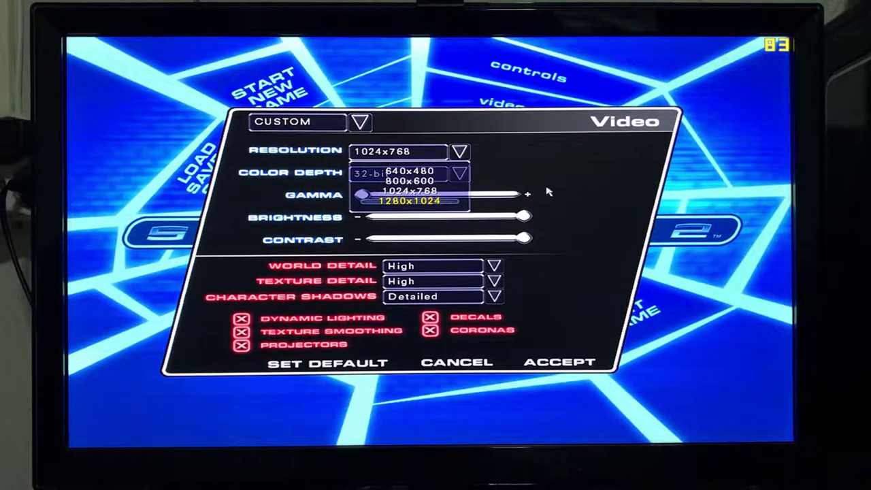